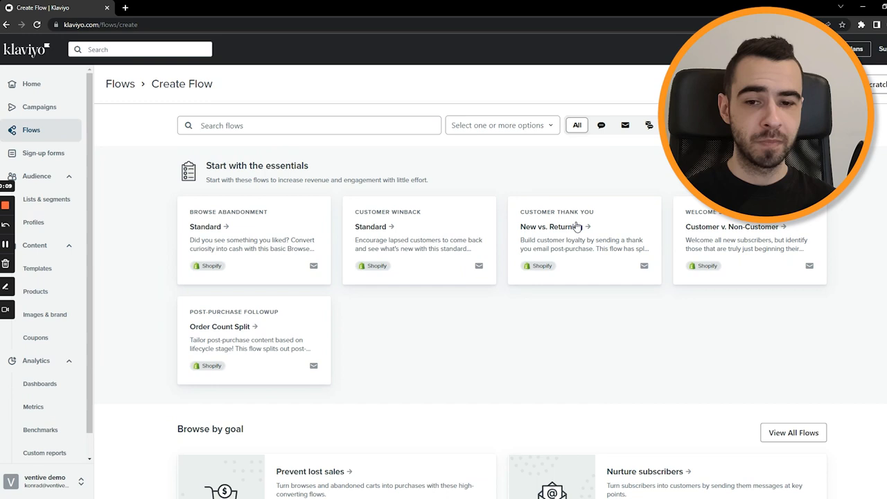
# - Preview the Customer Thank You 'New vs. Returning' flow from the Create Flow page
pyautogui.click(557, 227)
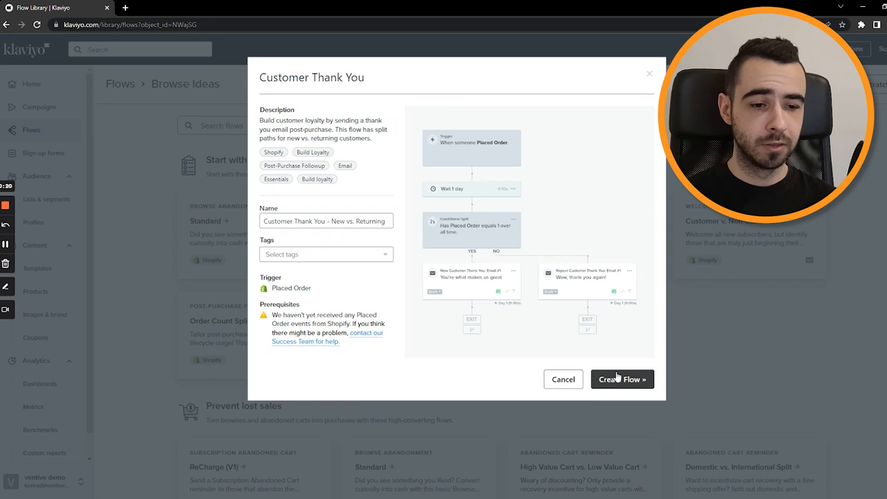
pyautogui.click(621, 380)
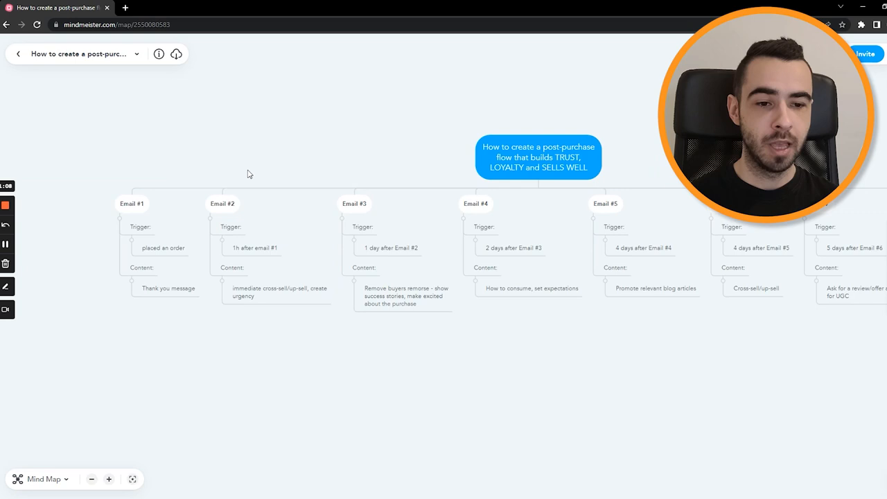
pyautogui.moveTo(338, 154)
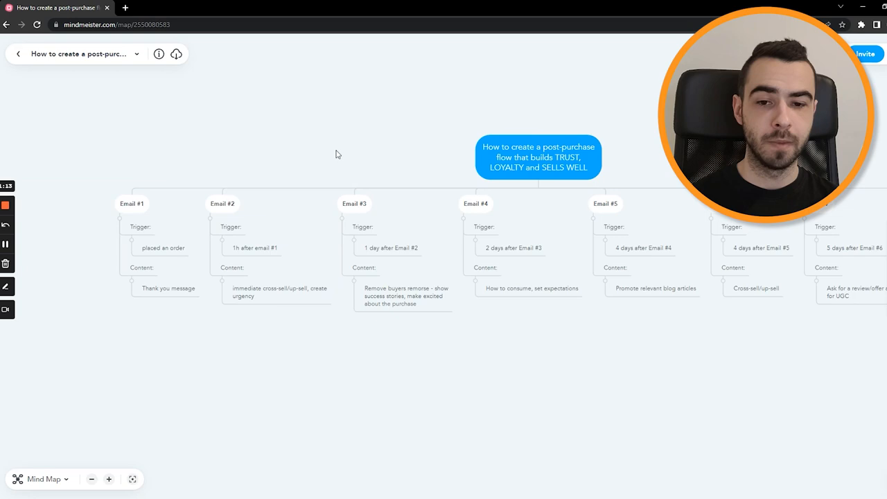
pyautogui.moveTo(385, 138)
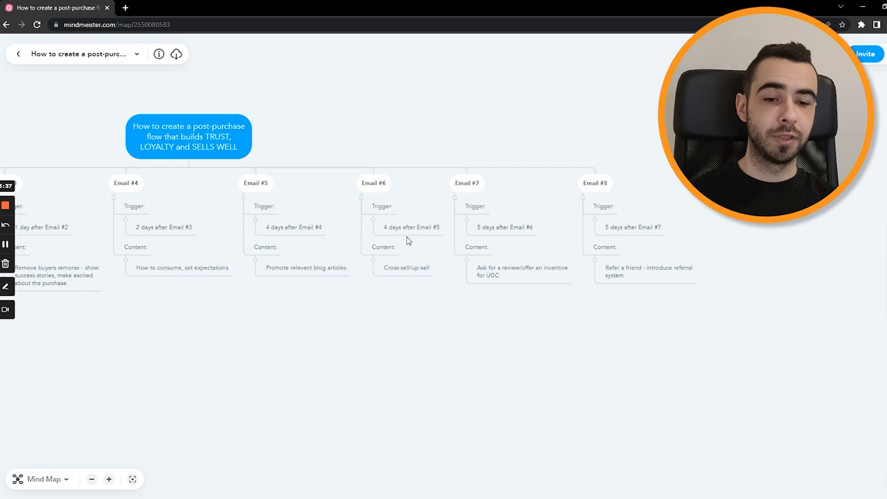
pyautogui.moveTo(423, 123)
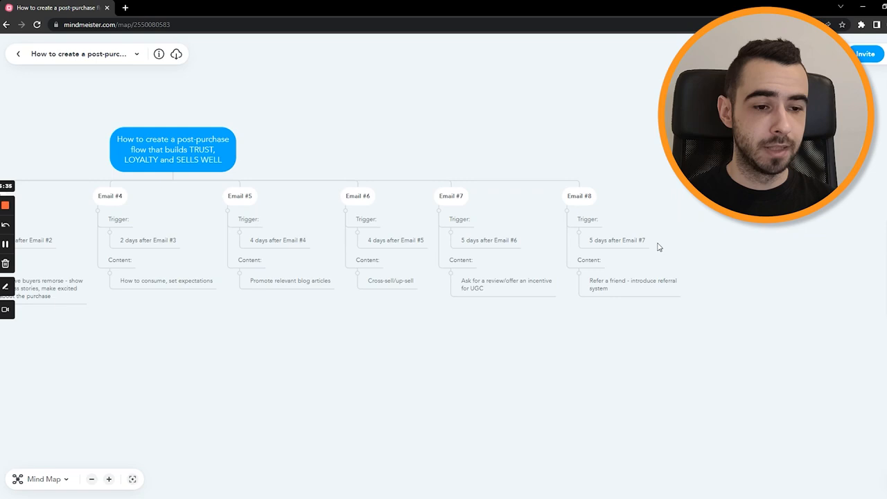
pyautogui.moveTo(683, 244)
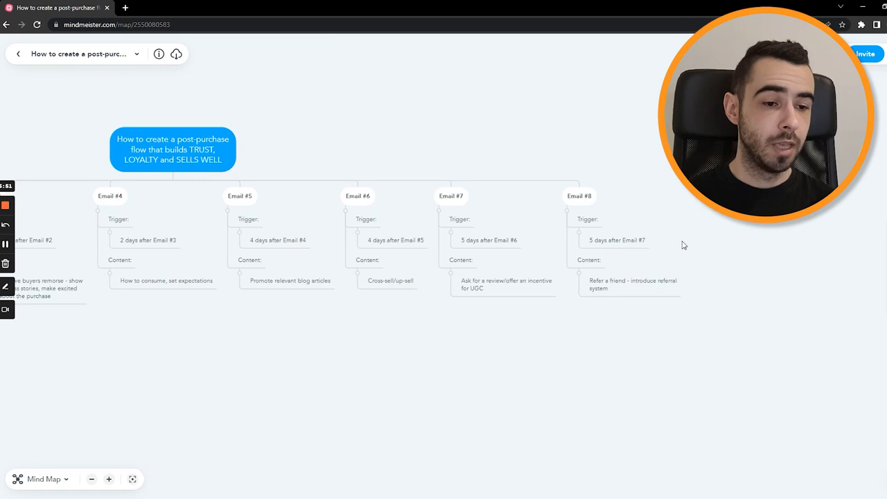
pyautogui.moveTo(657, 205)
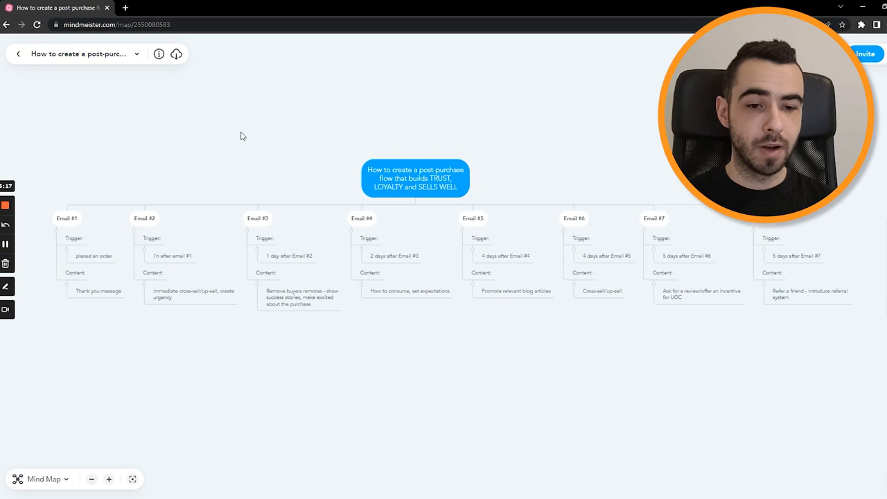
pyautogui.moveTo(538, 256)
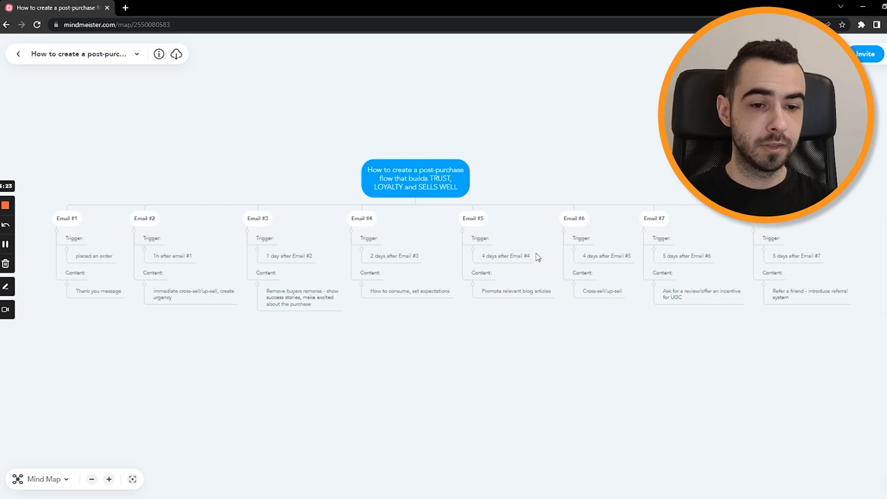